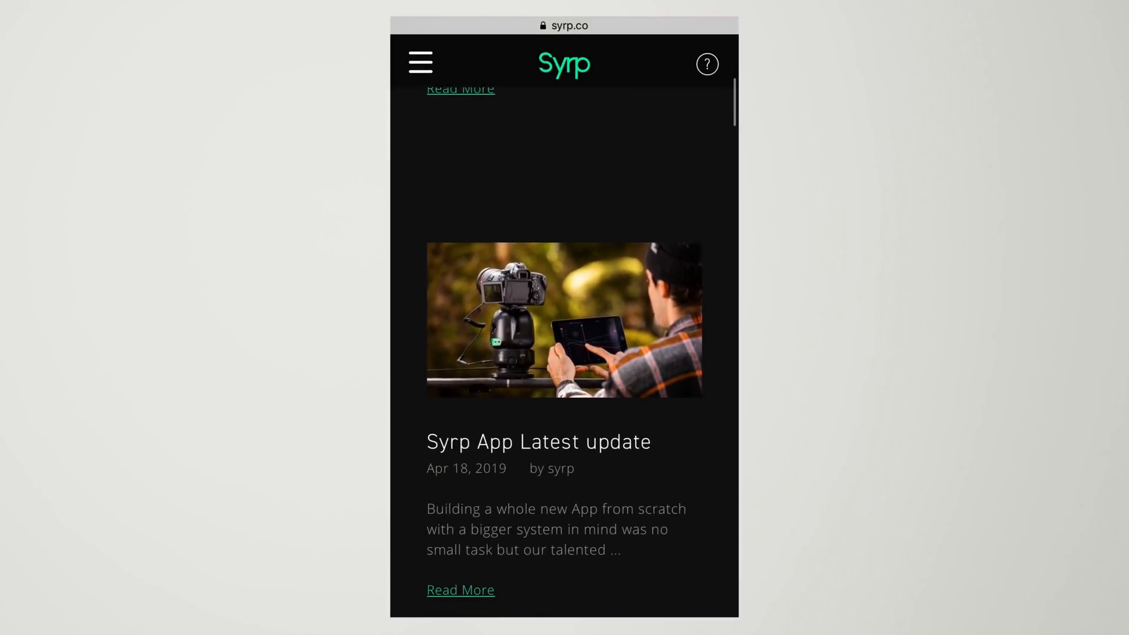
- Scroll the syrp.co news page down to the Genie II App announcement post
scroll("down", 3)
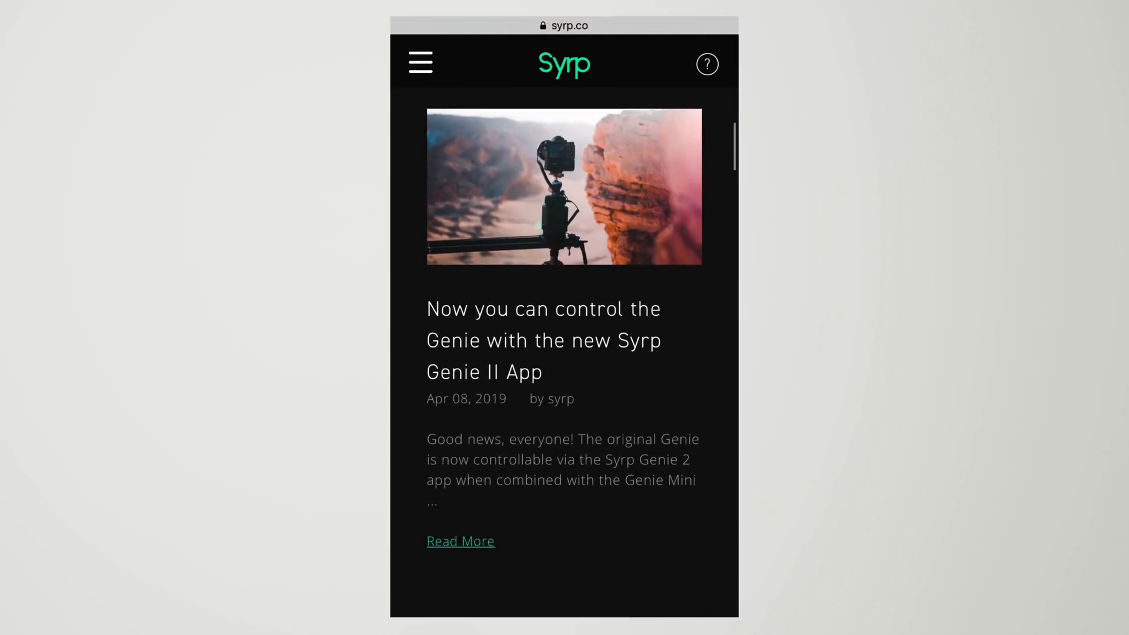
scroll("down", 3)
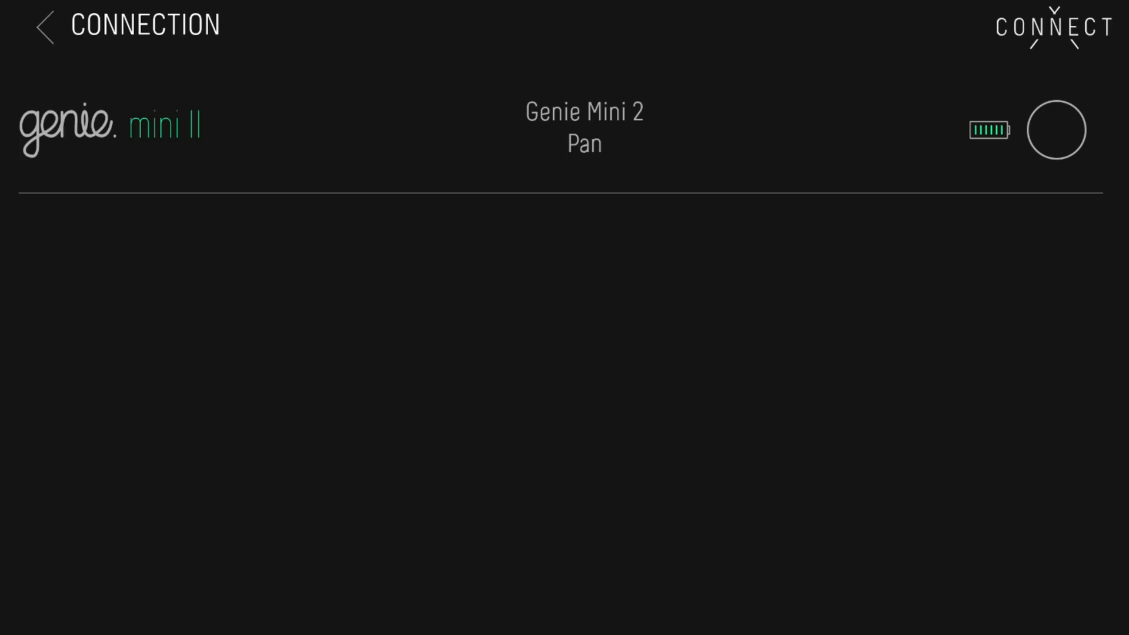
- Connect the Genie Mini 2 Pan unit with firmware v1.12 and reach the home menu
left_click(1056, 131)
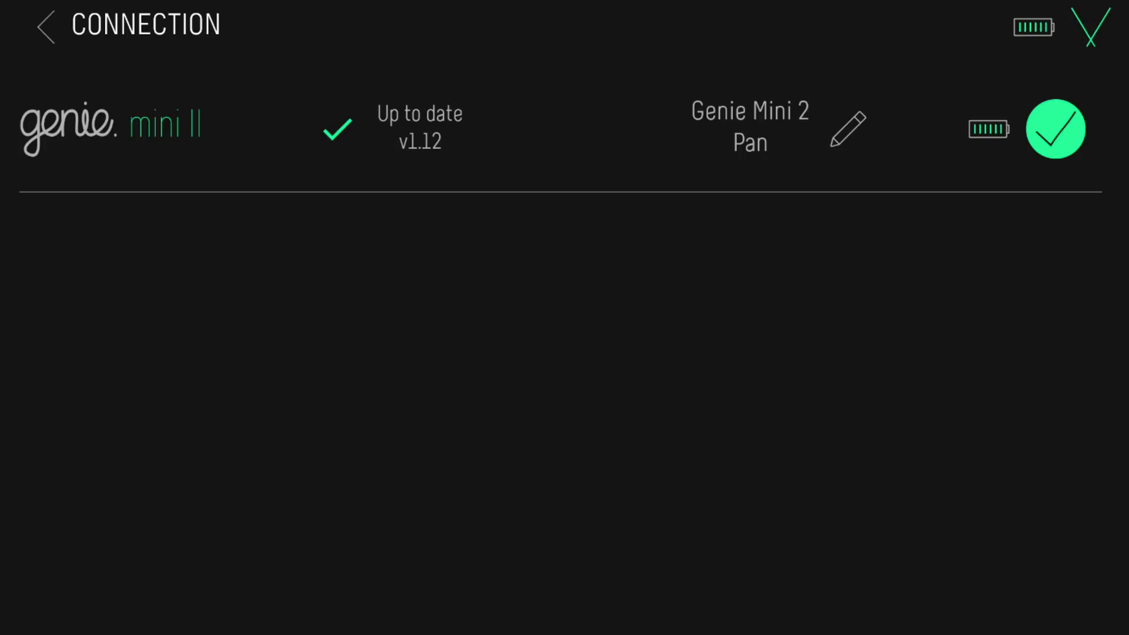
left_click(44, 26)
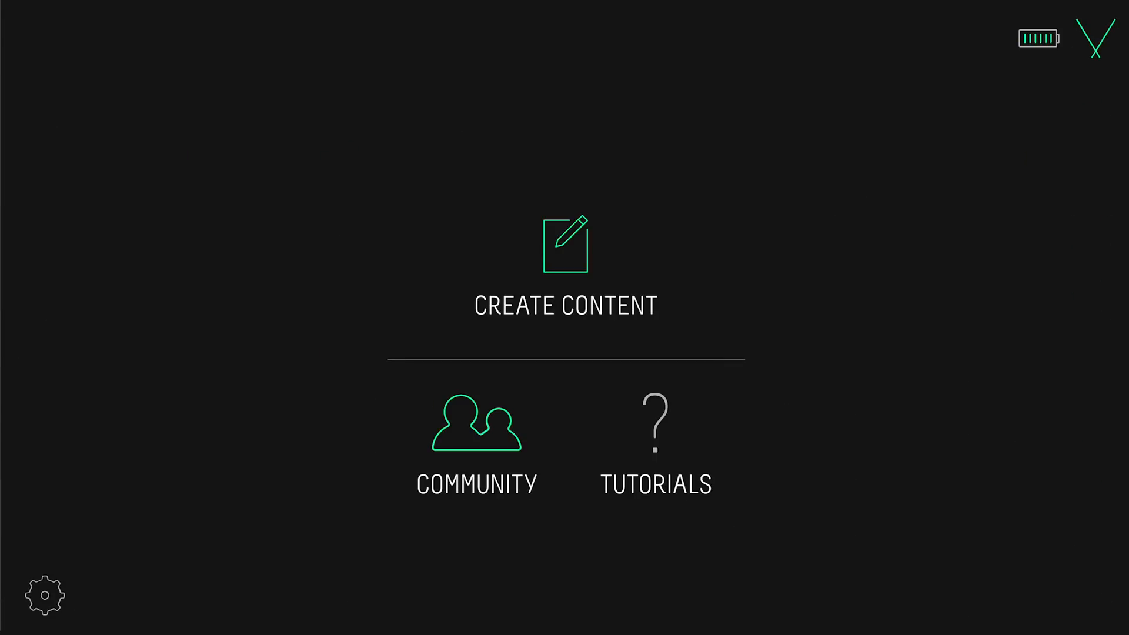
left_click(43, 596)
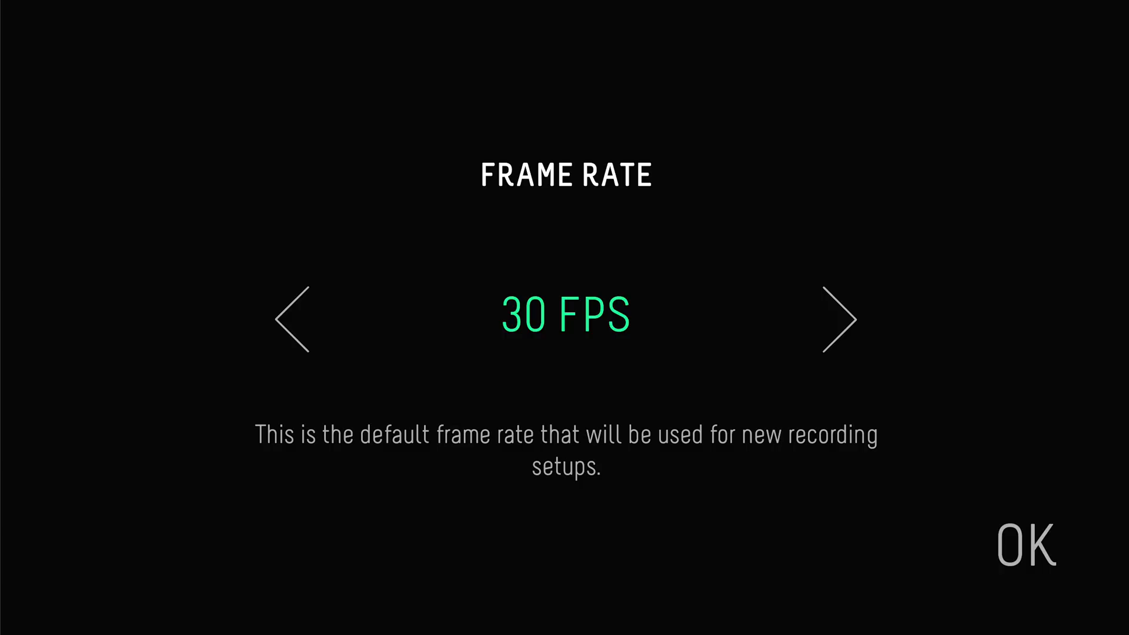
left_click(1027, 544)
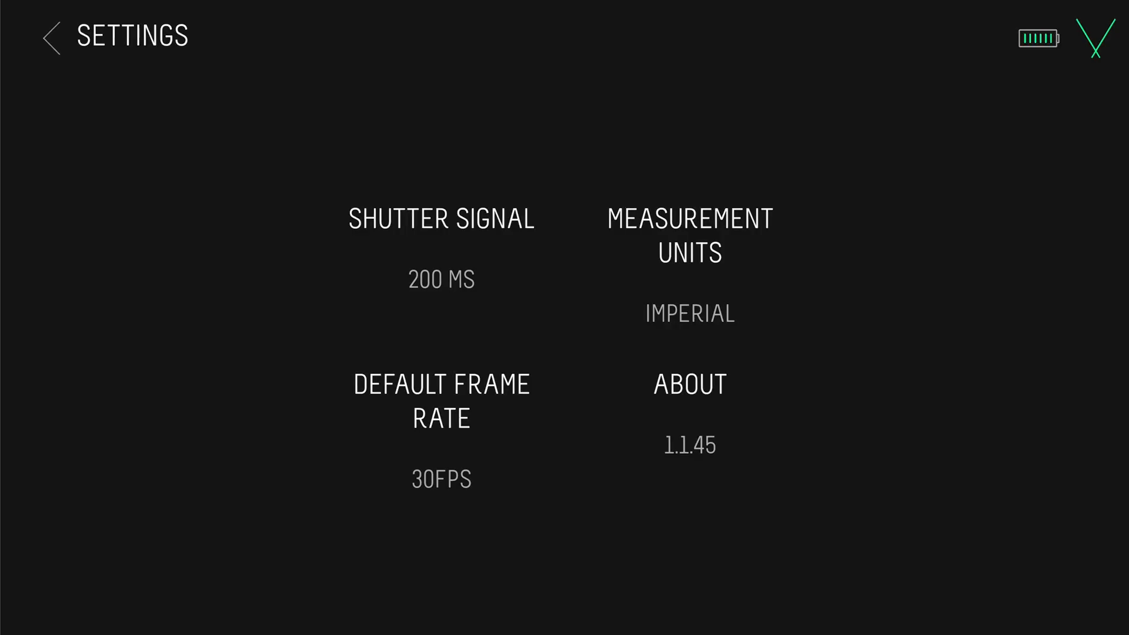
left_click(687, 384)
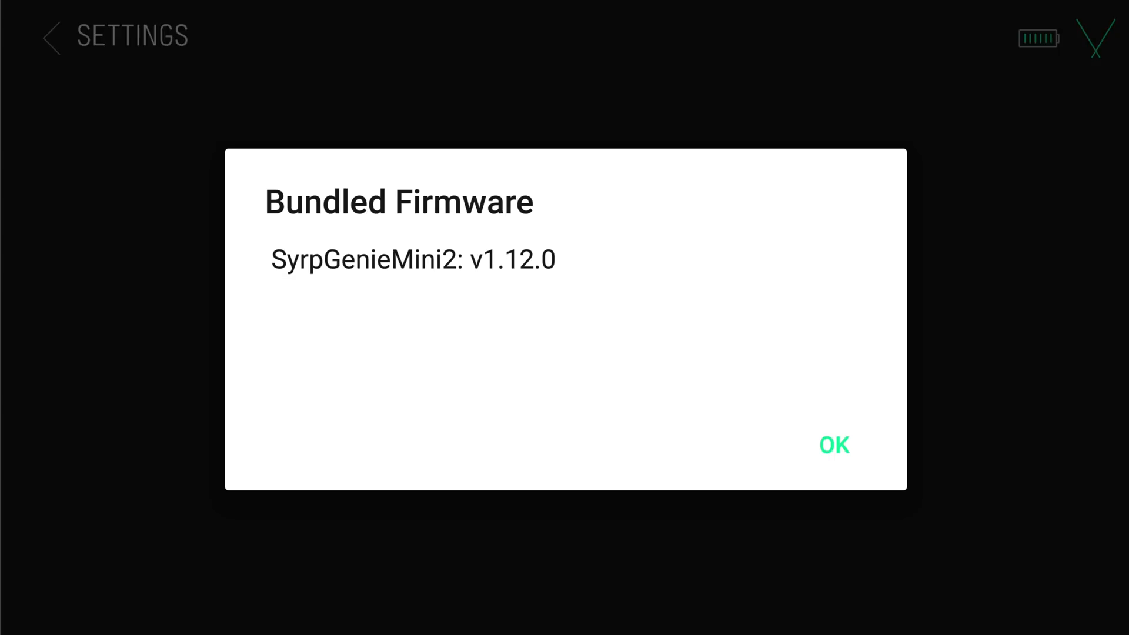
left_click(833, 445)
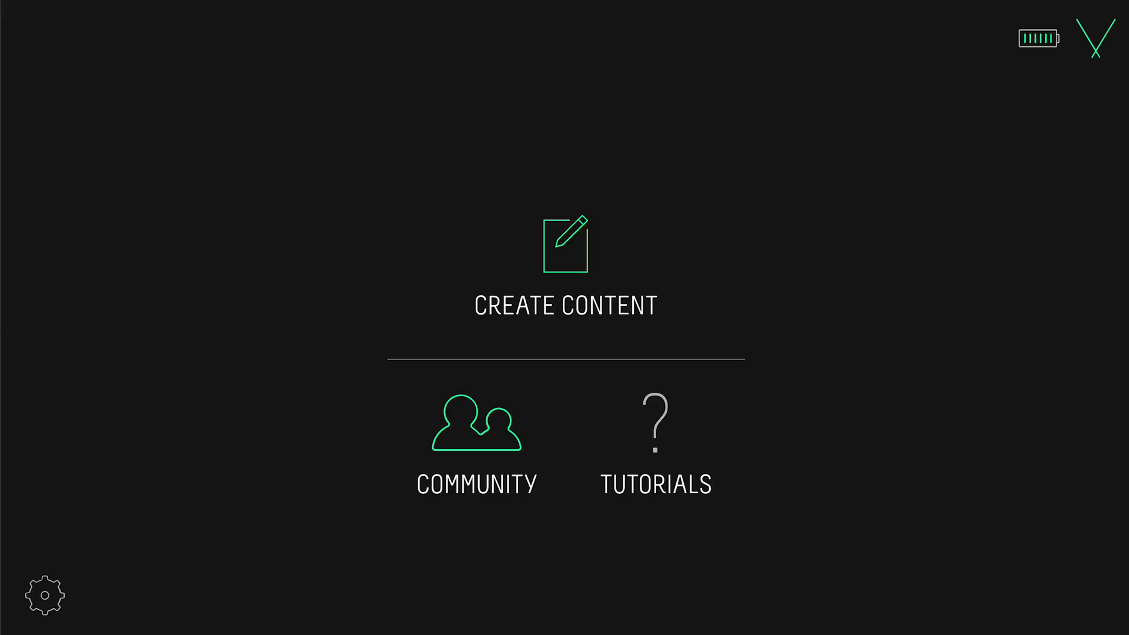
- Browse the Quick Setup presets, then begin a new time-lapse pan setup
left_click(565, 245)
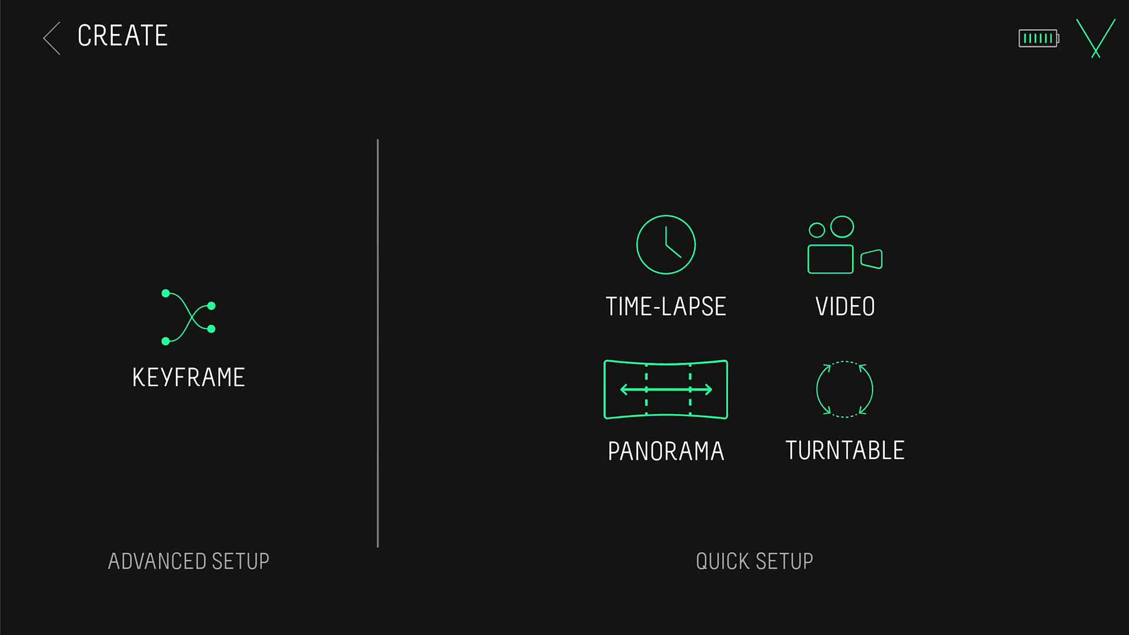
left_click(187, 561)
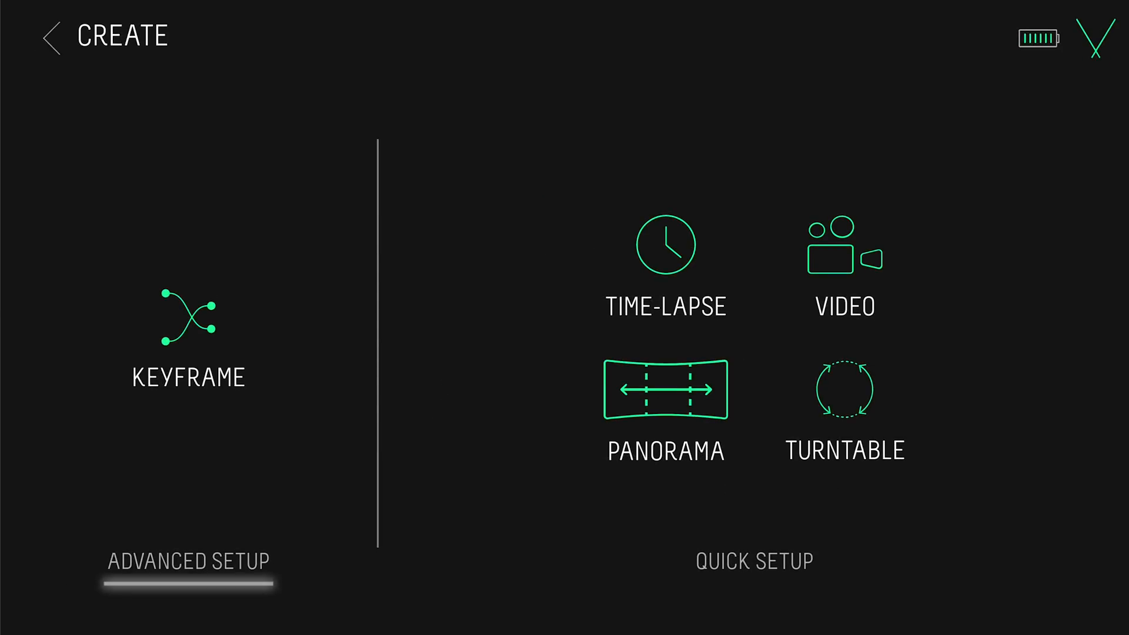
left_click(754, 561)
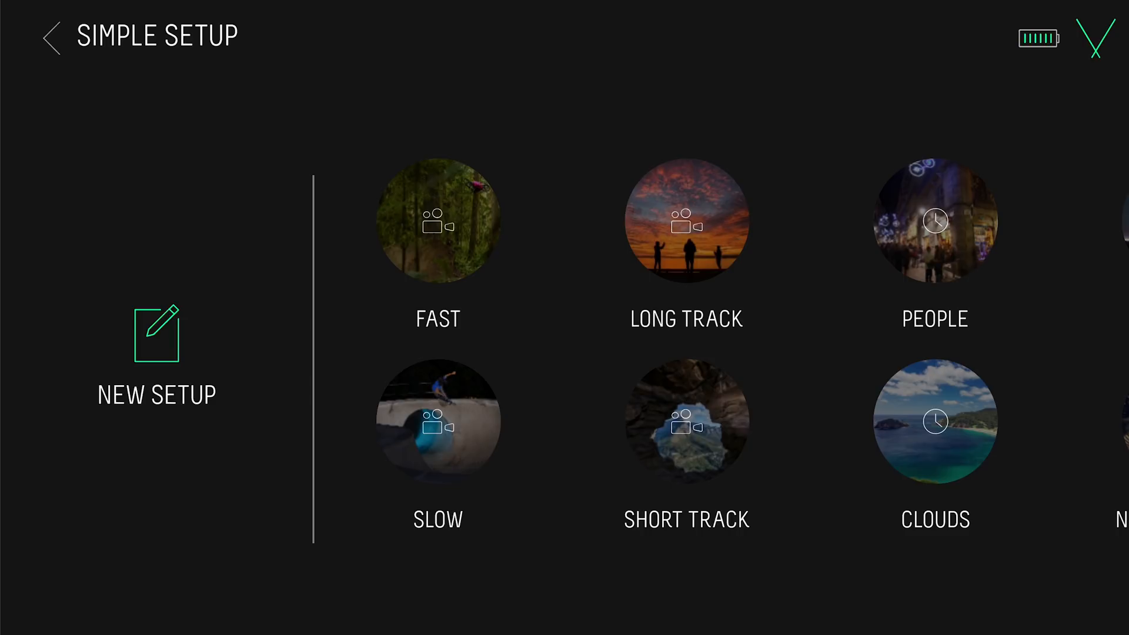
scroll("left", 3)
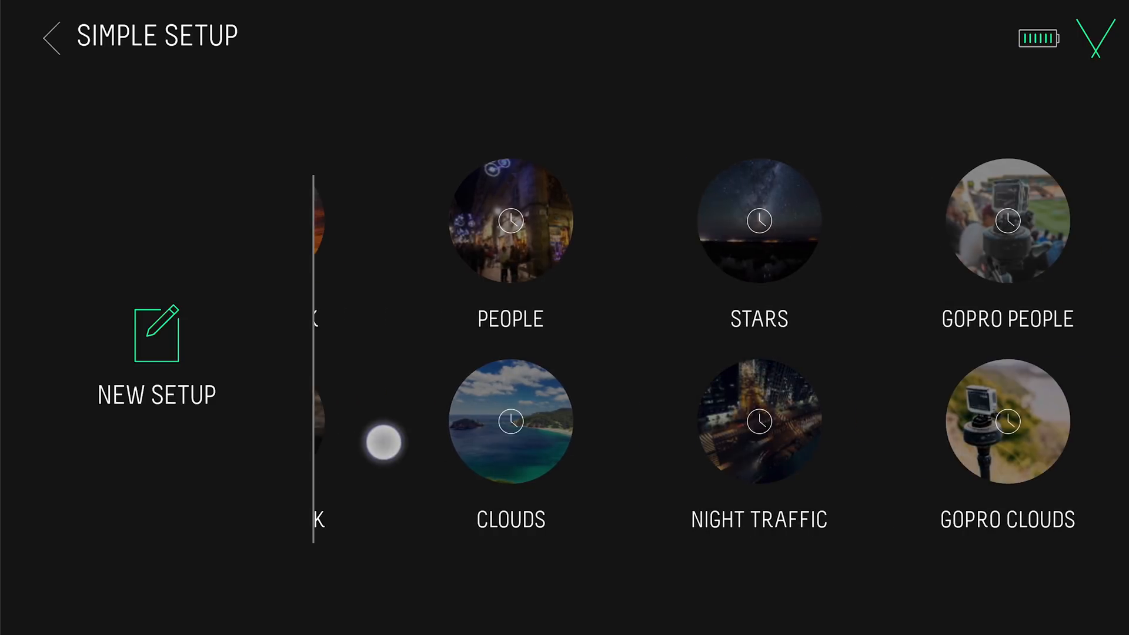
scroll("left", 3)
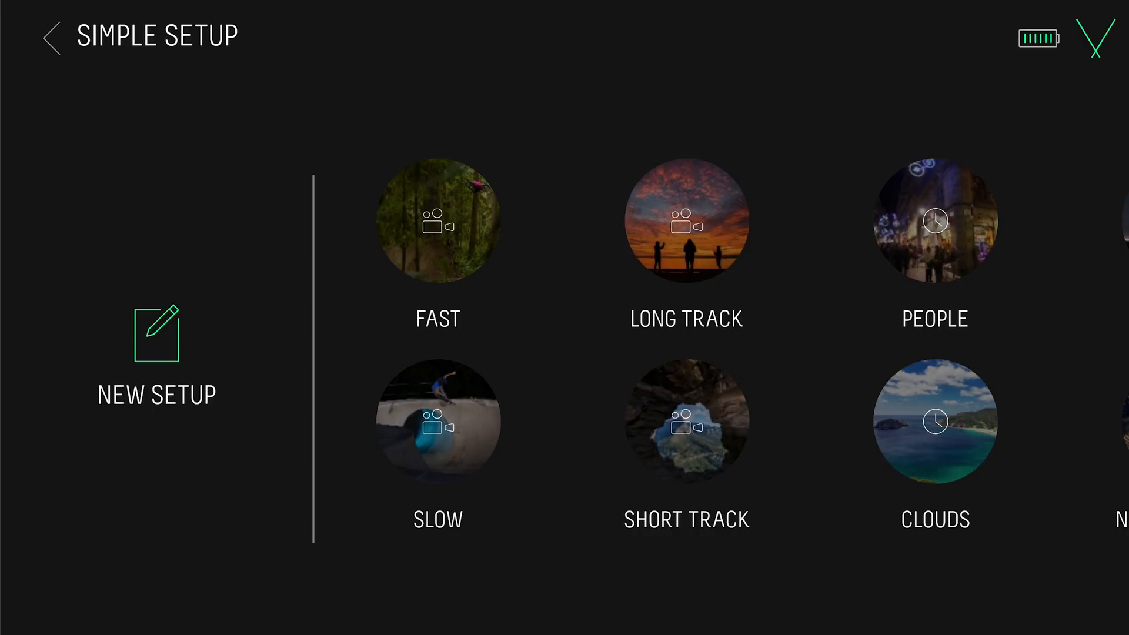
left_click(934, 421)
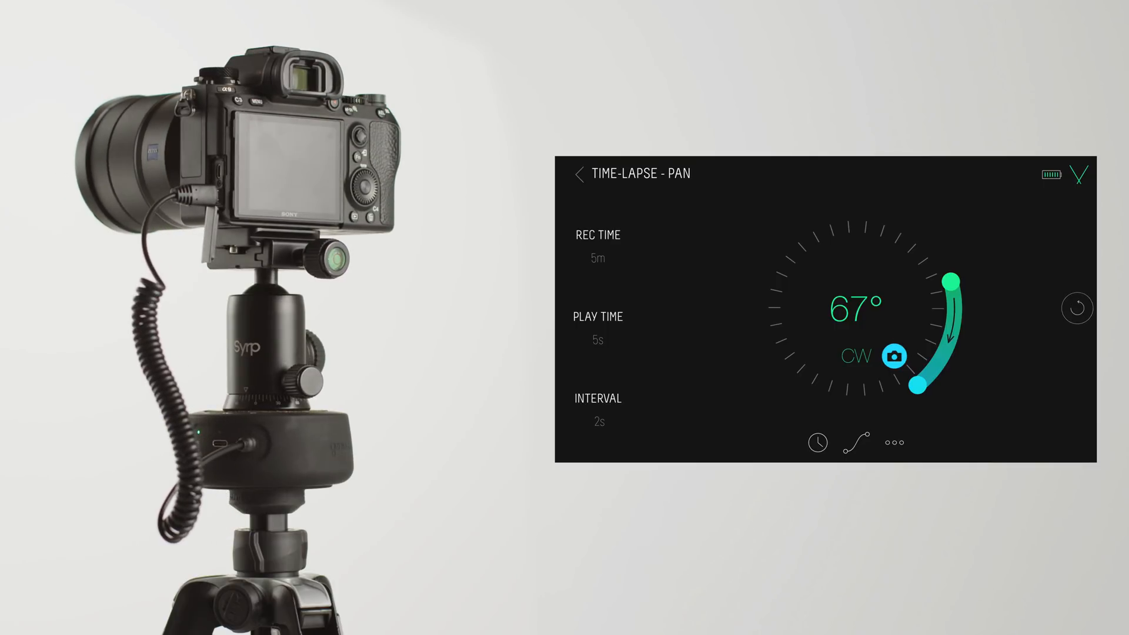
- Raise the time-lapse shot interval to 10 seconds, giving 12s play time
left_click(596, 245)
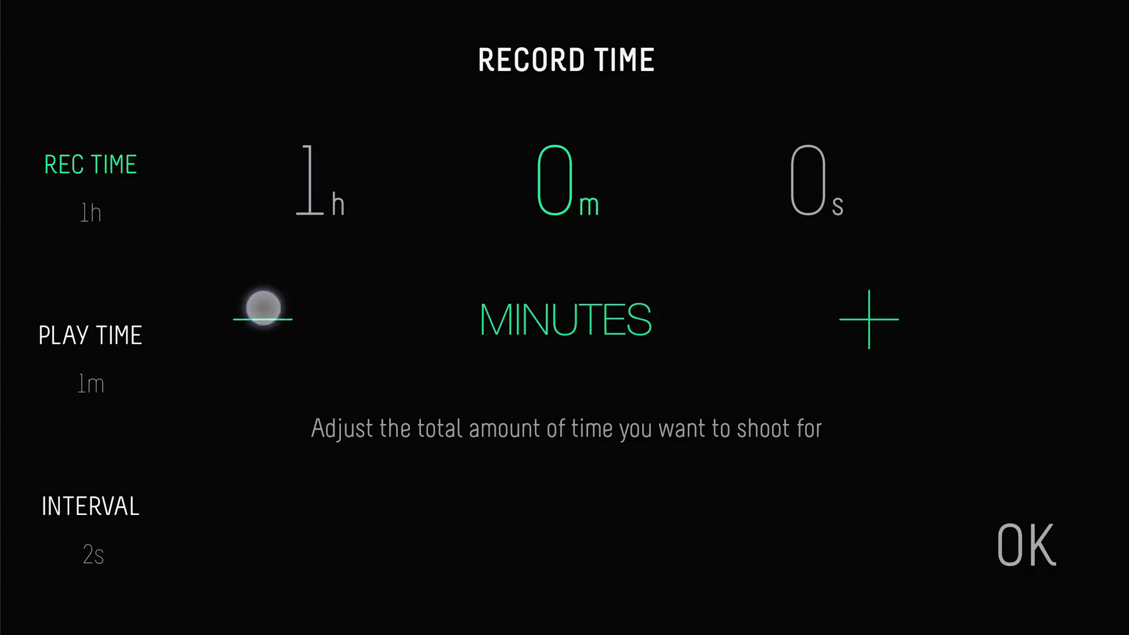
left_click(90, 506)
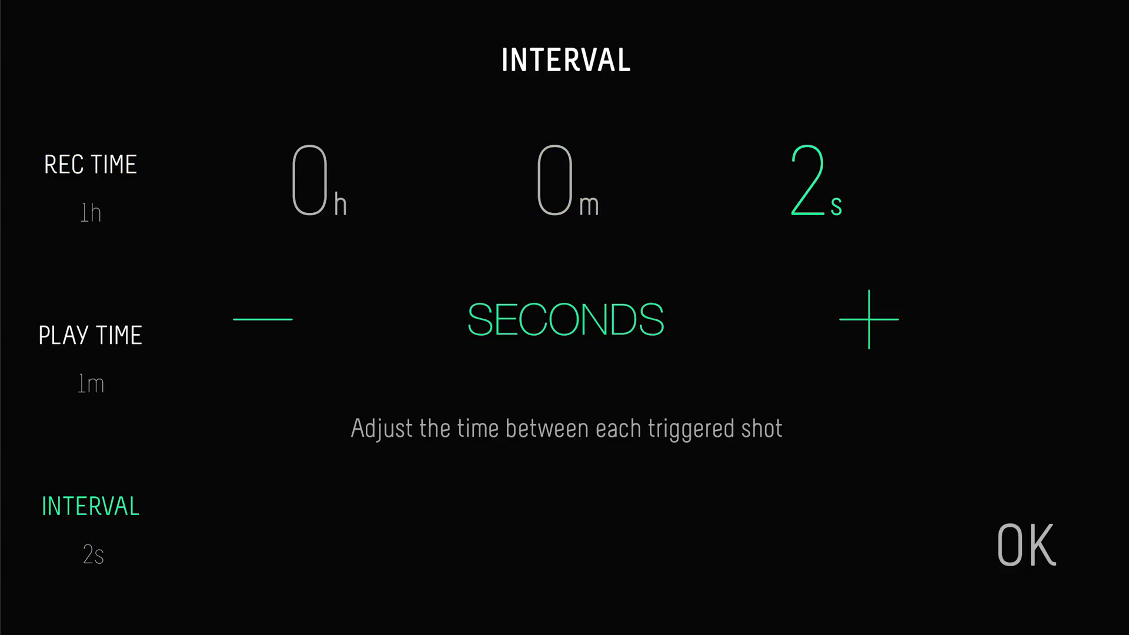
left_click(870, 321)
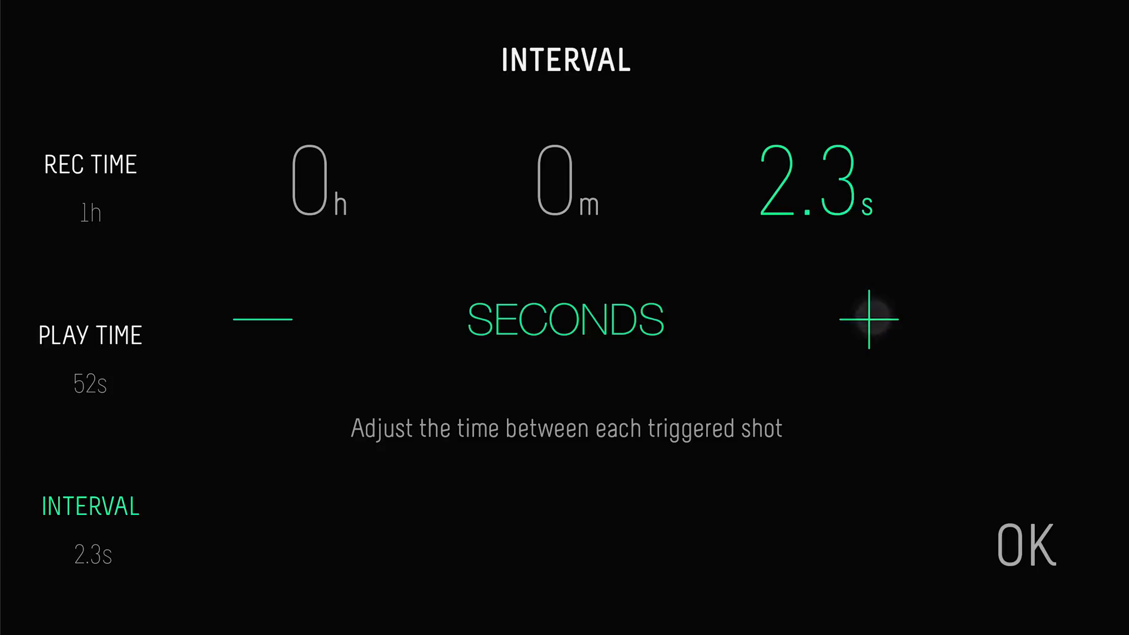
left_click(869, 321)
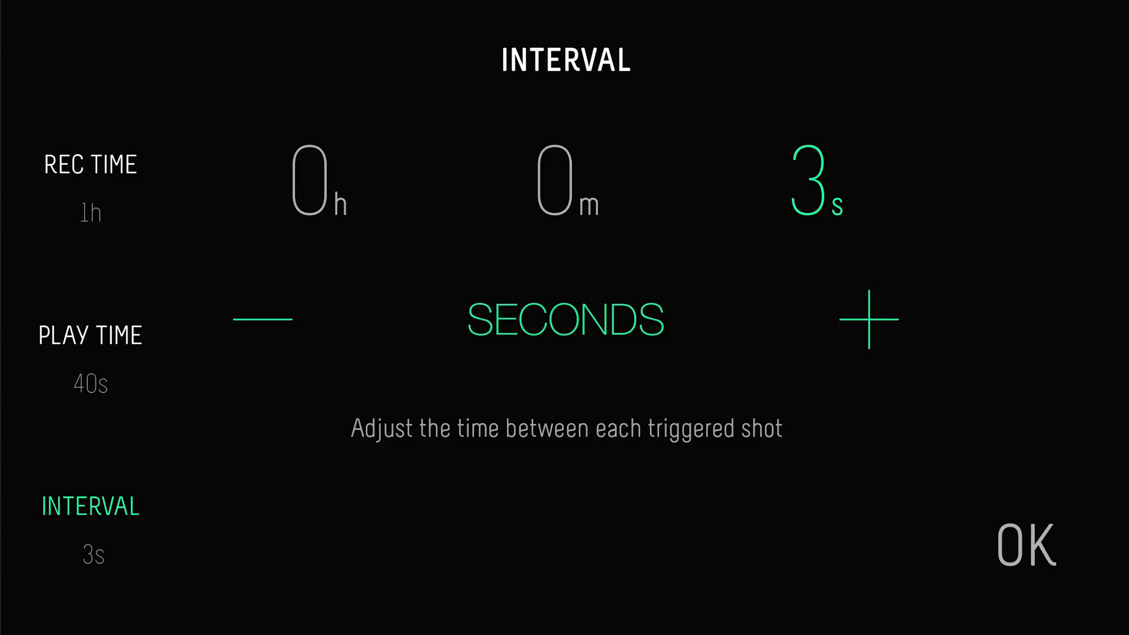
left_click(870, 318)
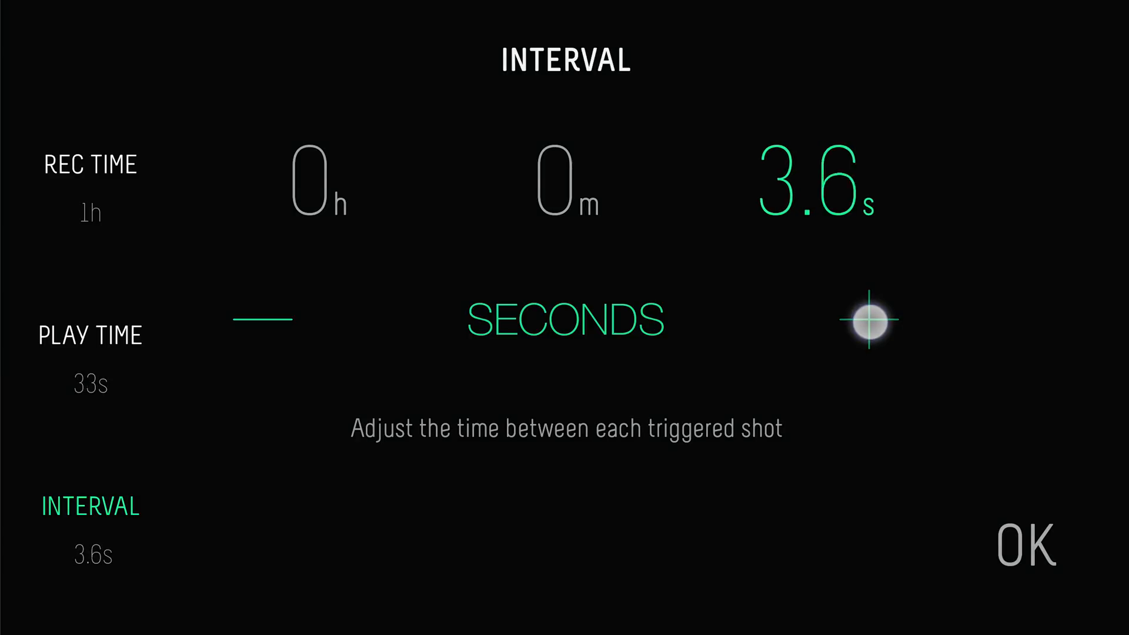
left_click(869, 322)
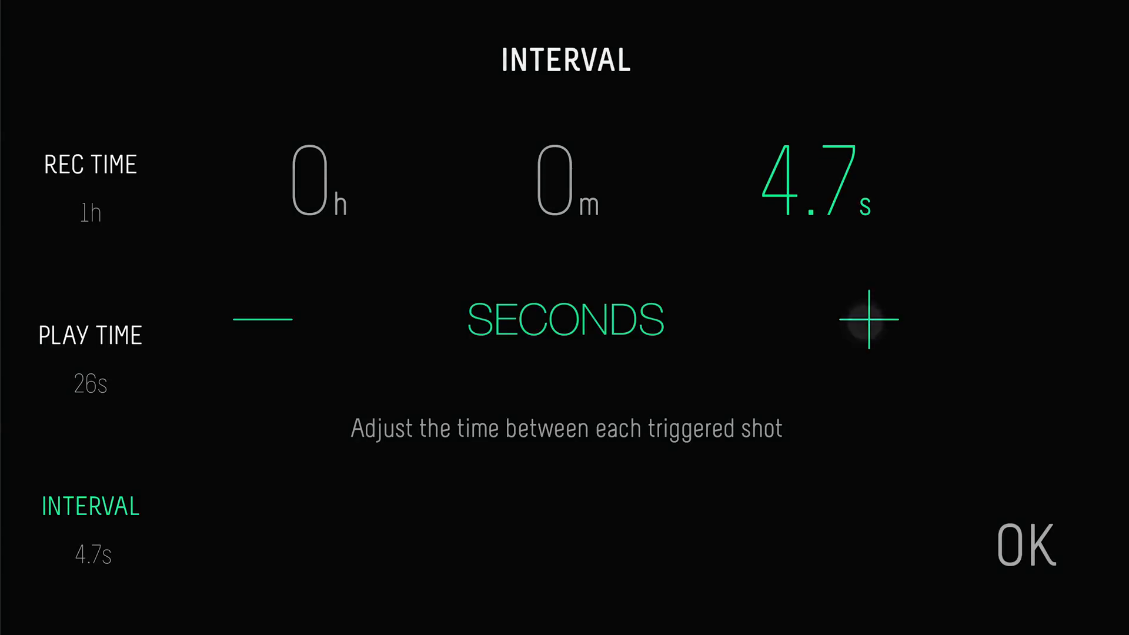
left_click(869, 320)
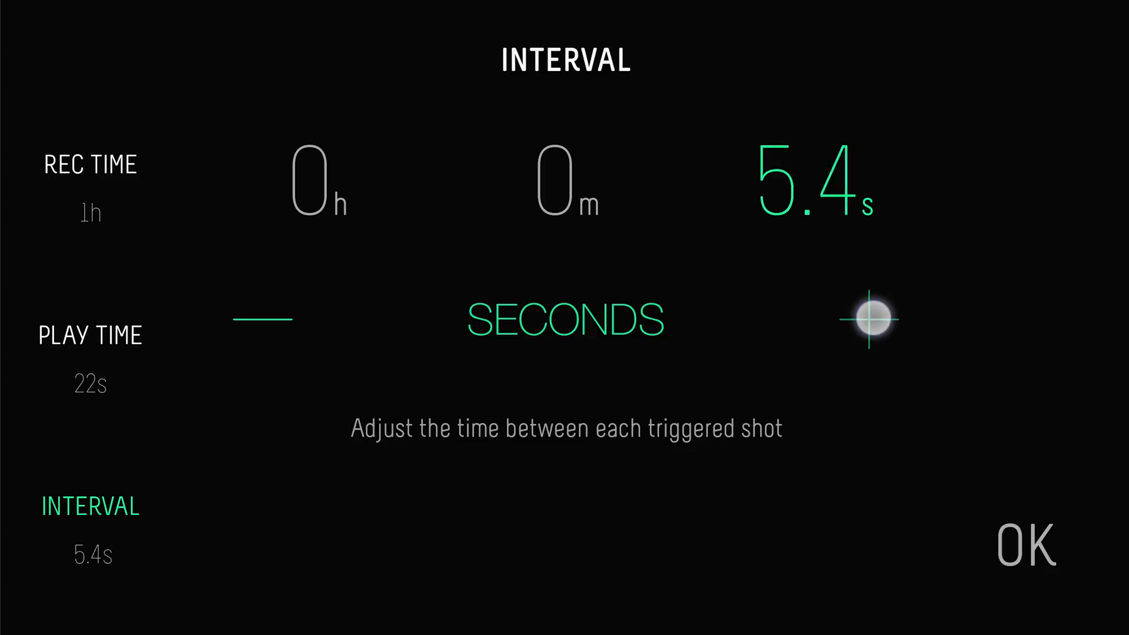
left_click(870, 321)
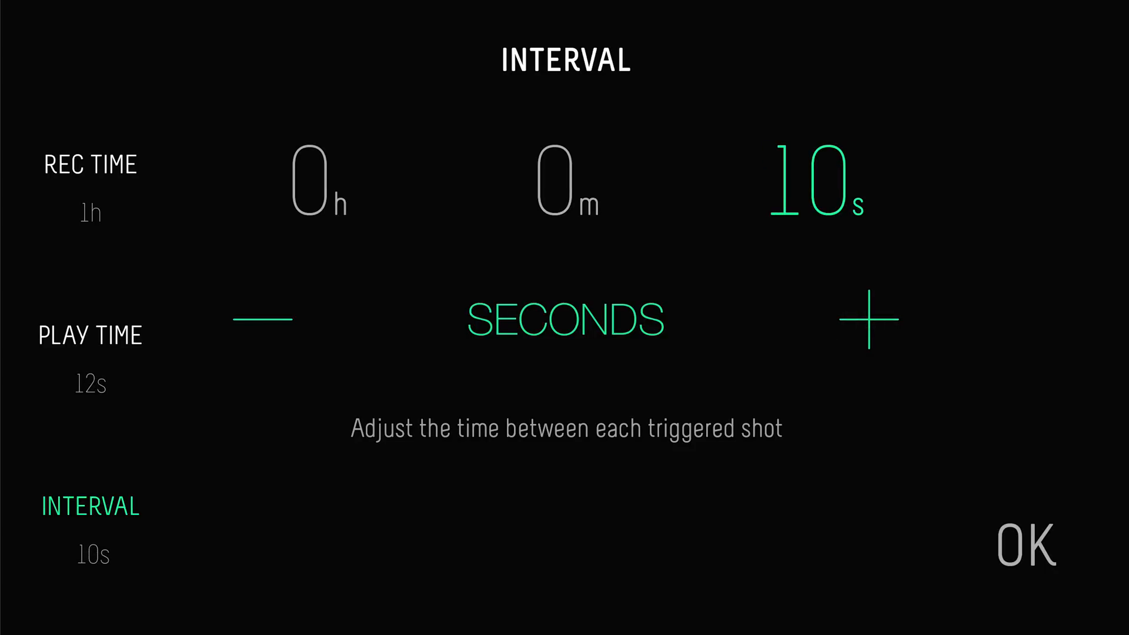
left_click(1026, 546)
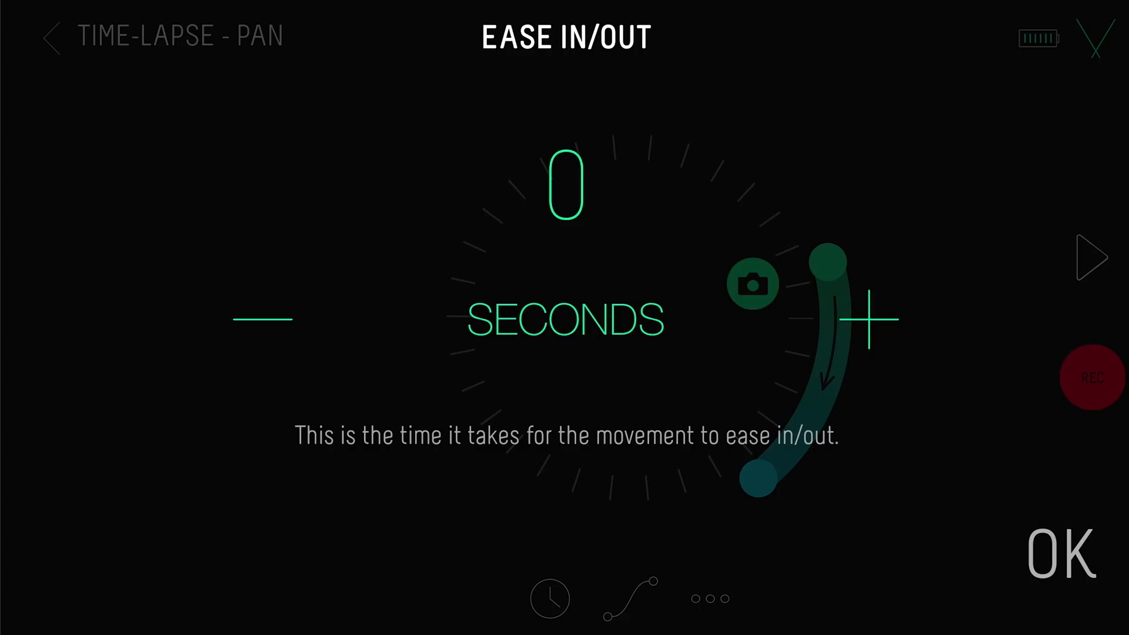
- Set the pan's ease in/out to 3 seconds and bring up Extra Settings
left_click(869, 319)
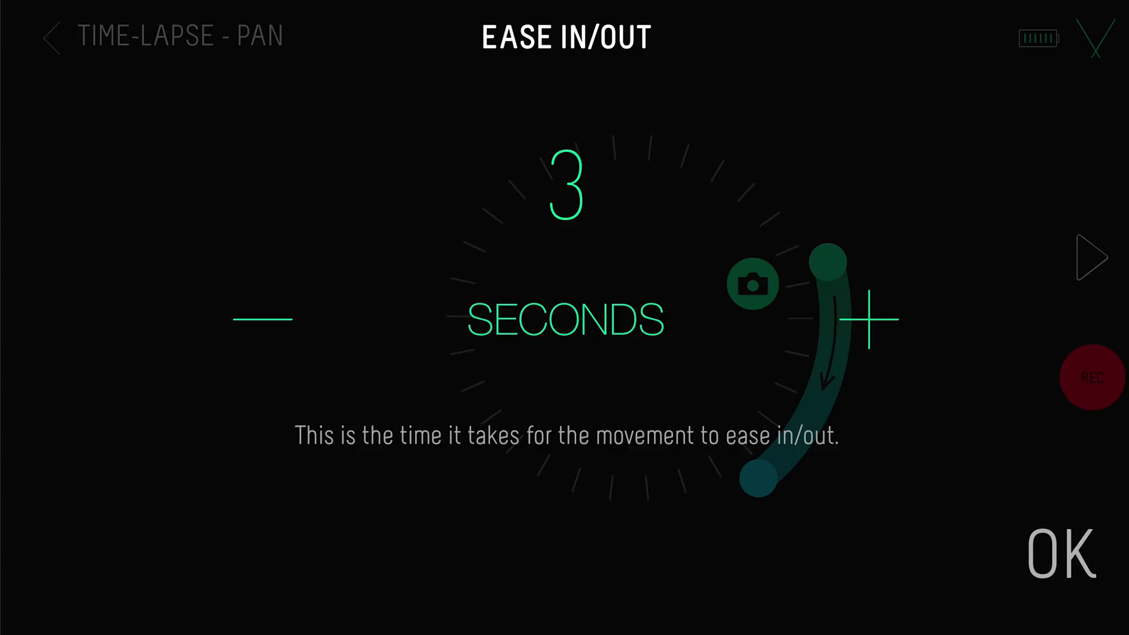
left_click(1062, 555)
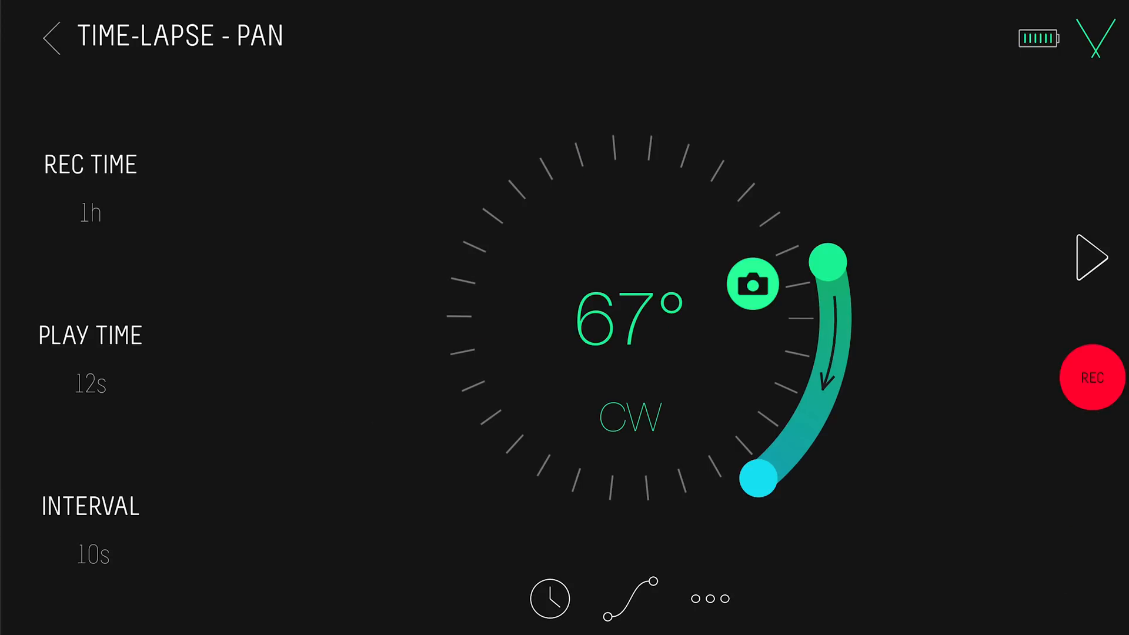
left_click(1091, 378)
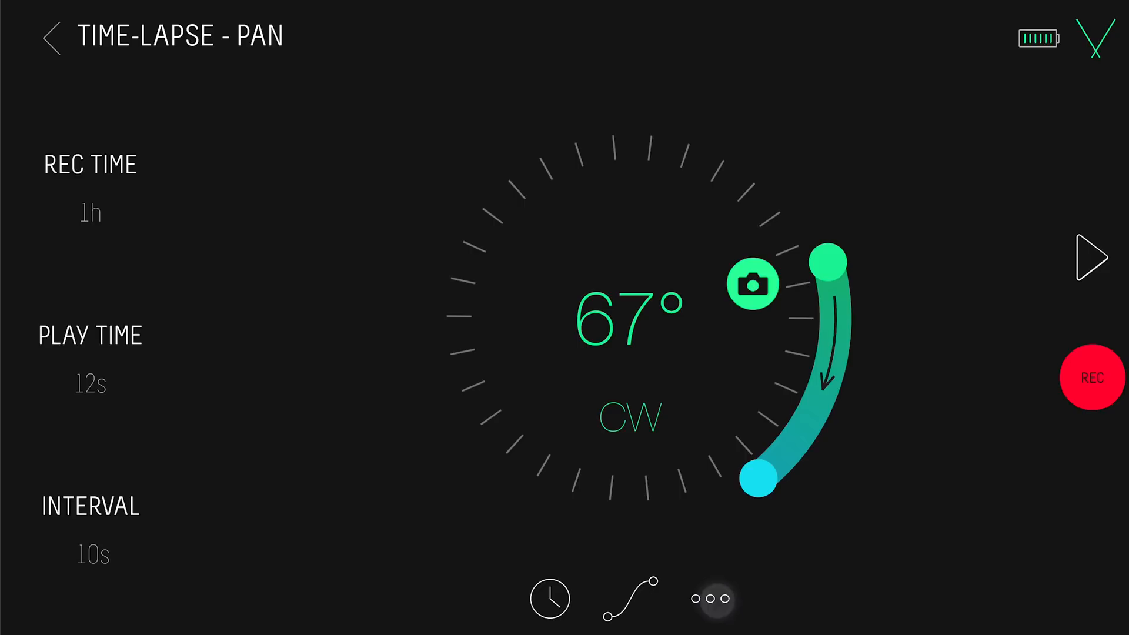
left_click(715, 597)
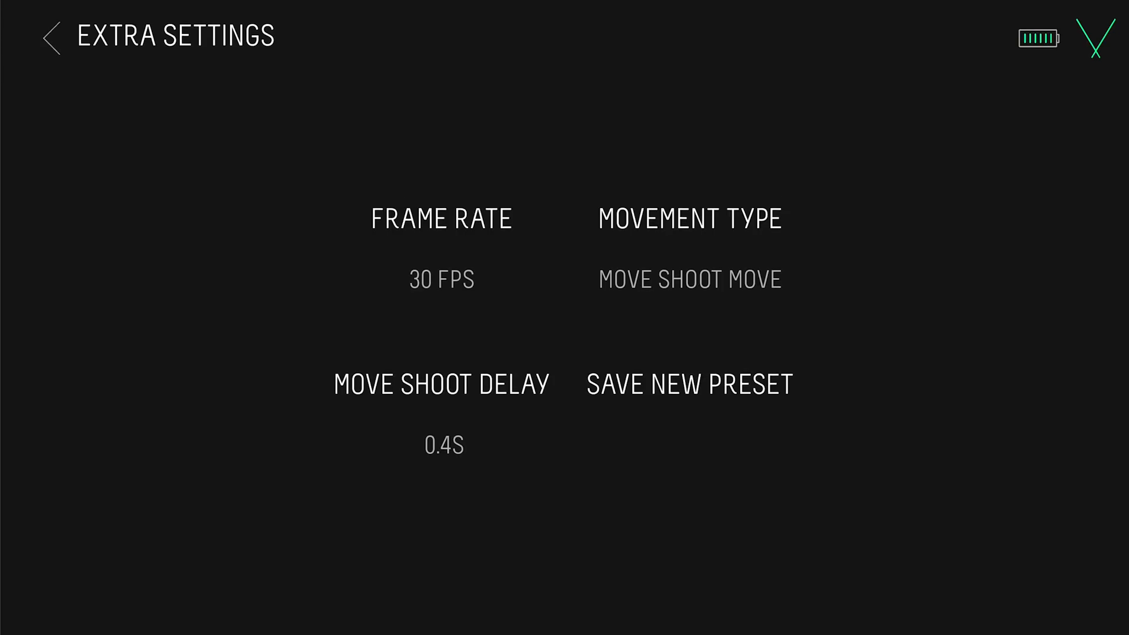
- Keep 30 FPS and 0.4s move-shoot delay, then return to the pan overview
left_click(441, 252)
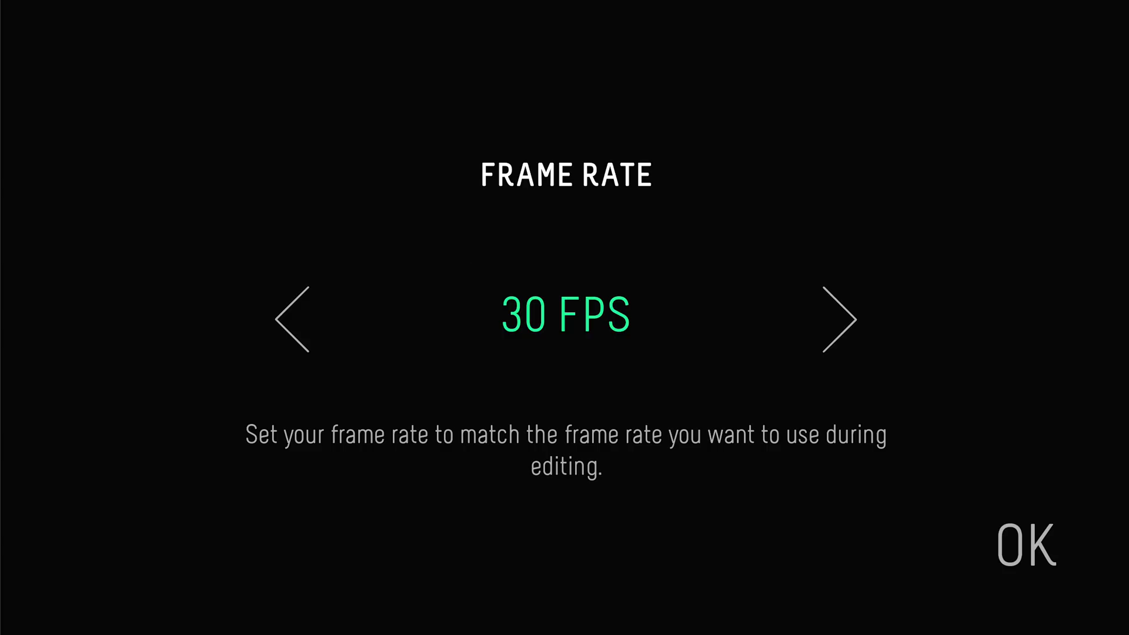
left_click(1028, 545)
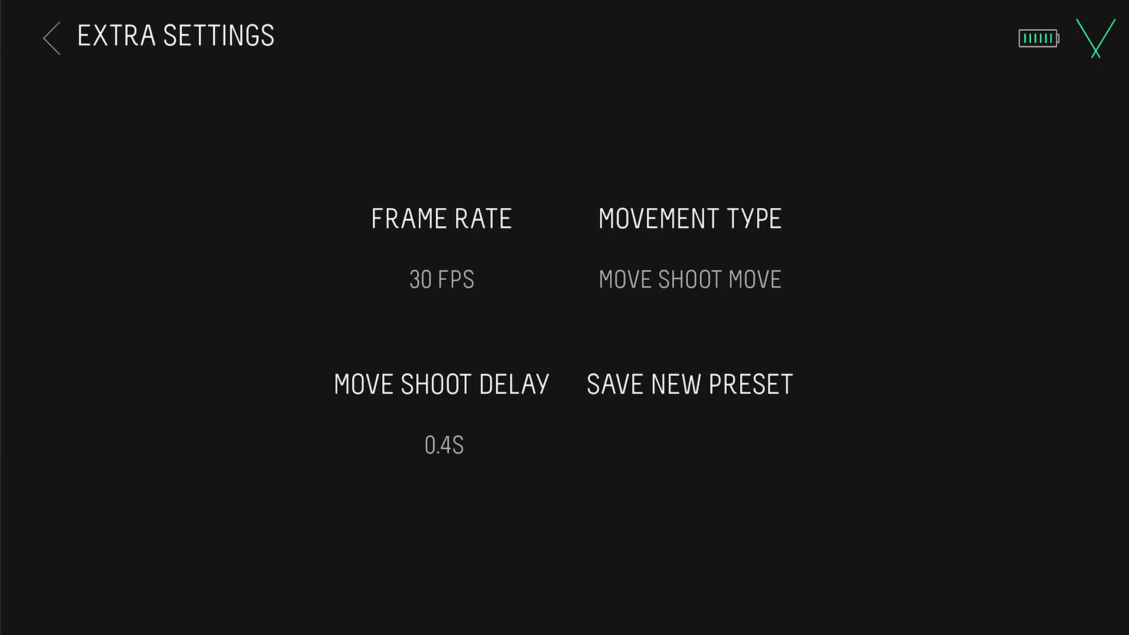
left_click(442, 384)
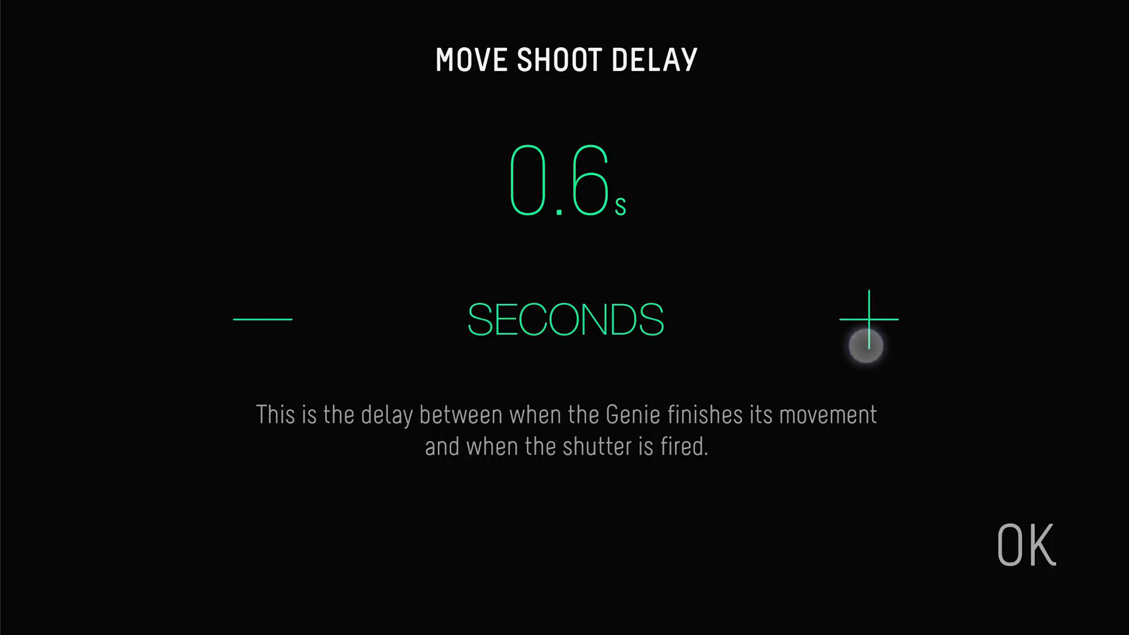
left_click(869, 319)
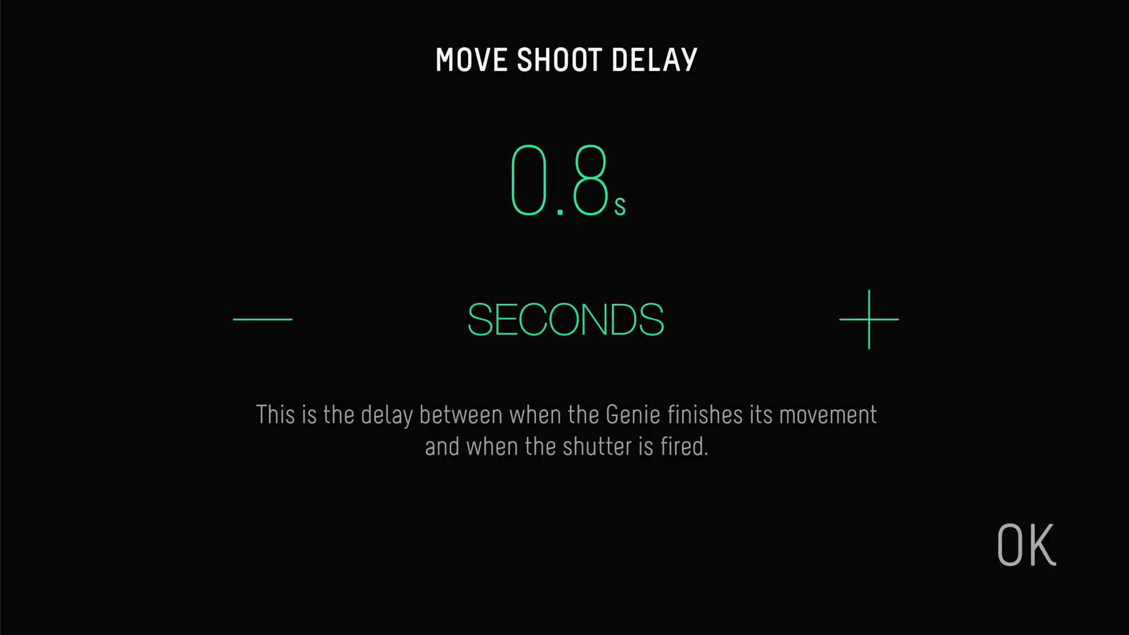
left_click(263, 317)
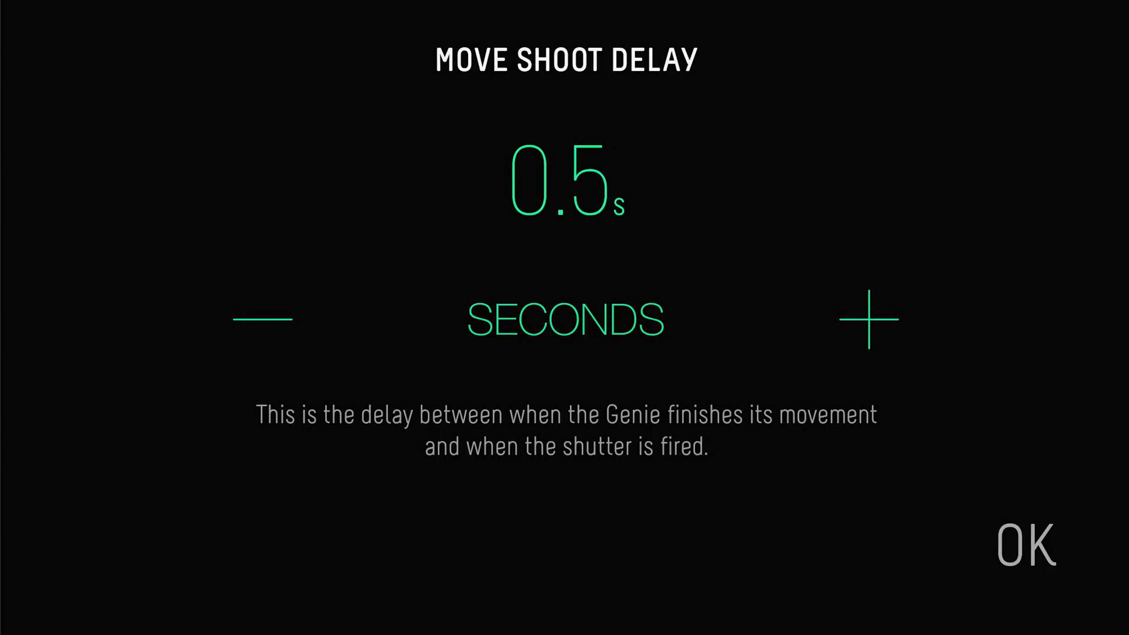
left_click(1025, 546)
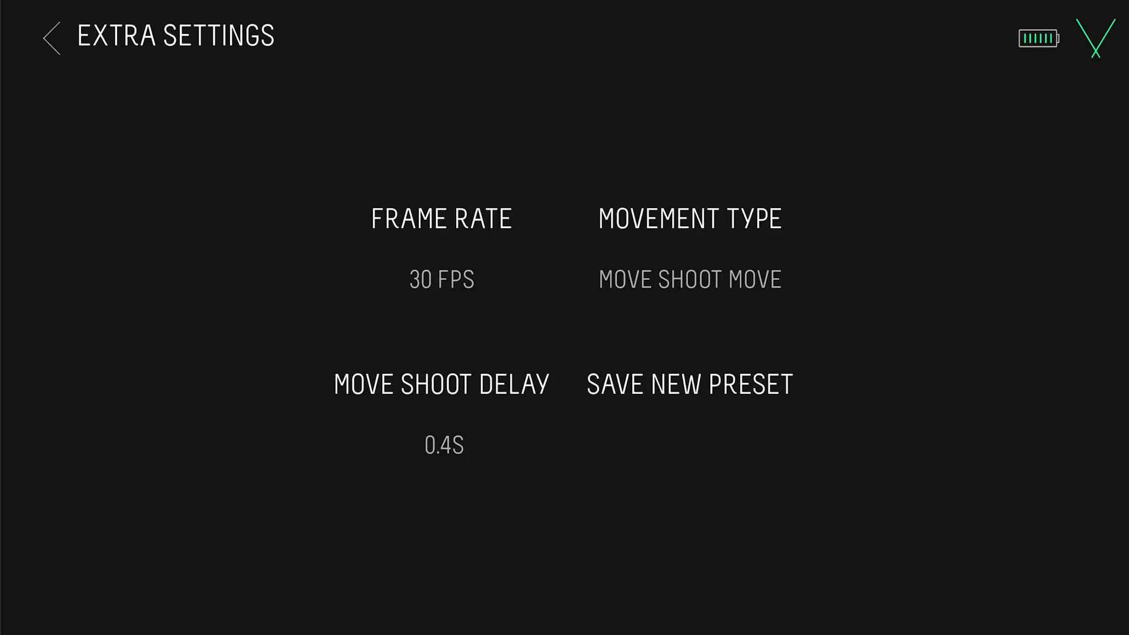
left_click(51, 36)
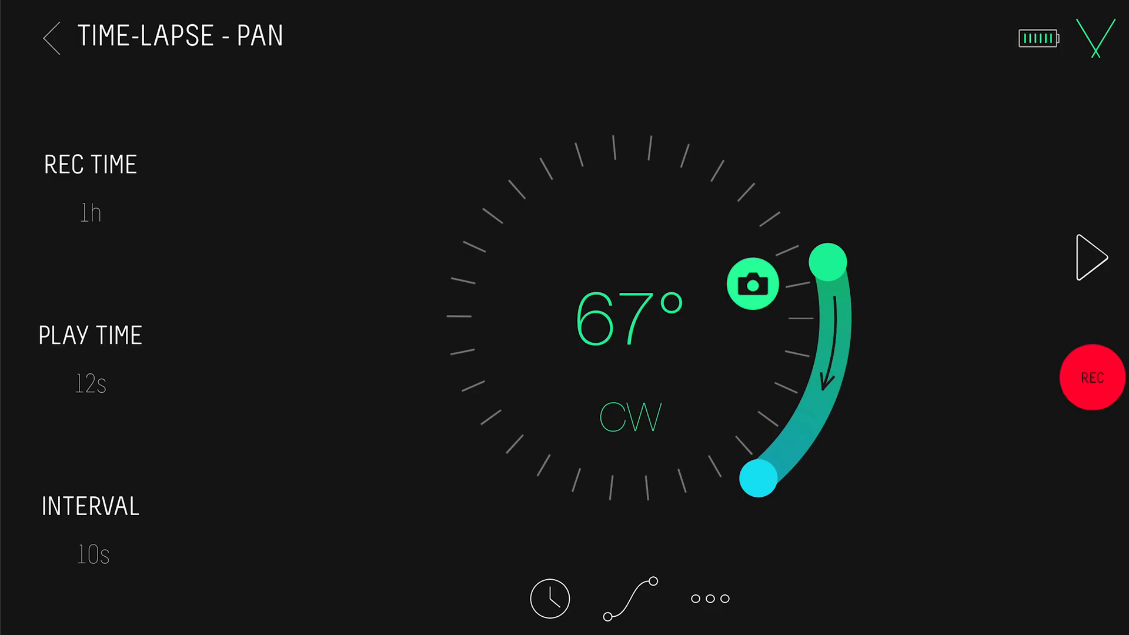
- Switch to video mode with Bounce movement and start recording the 10s pan
left_click(549, 598)
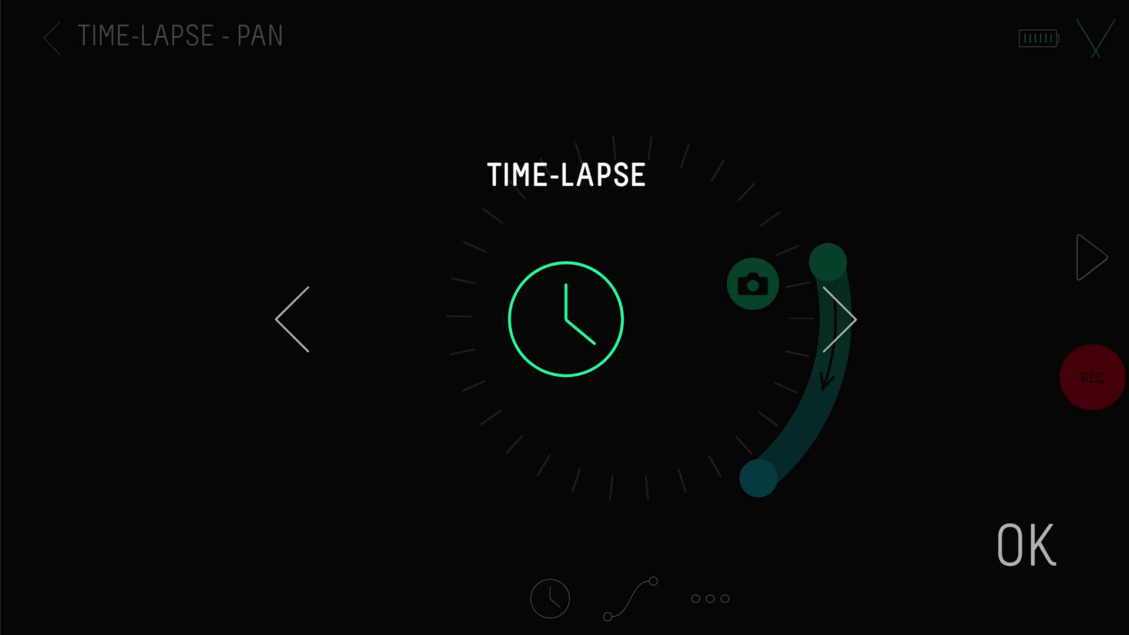
left_click(845, 321)
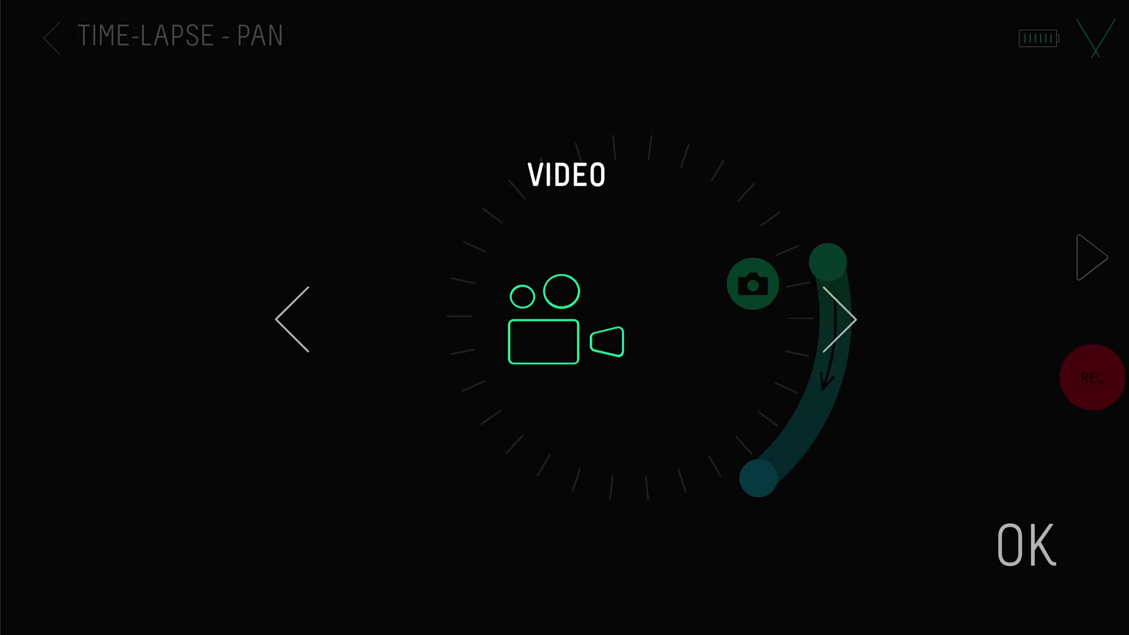
left_click(1026, 545)
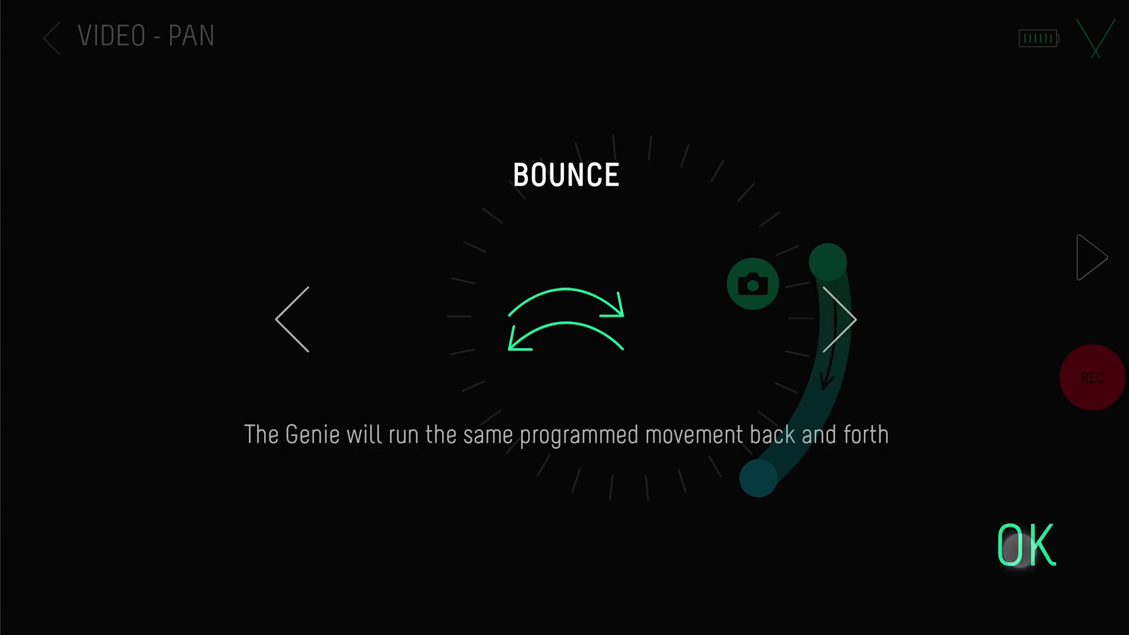
left_click(1025, 544)
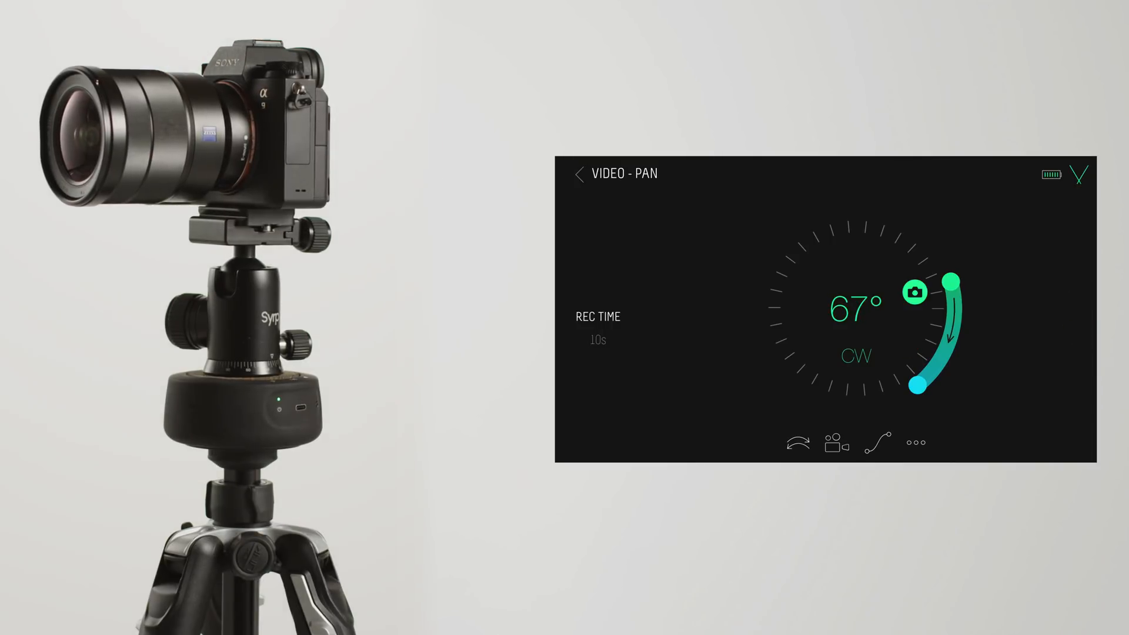
left_click(915, 301)
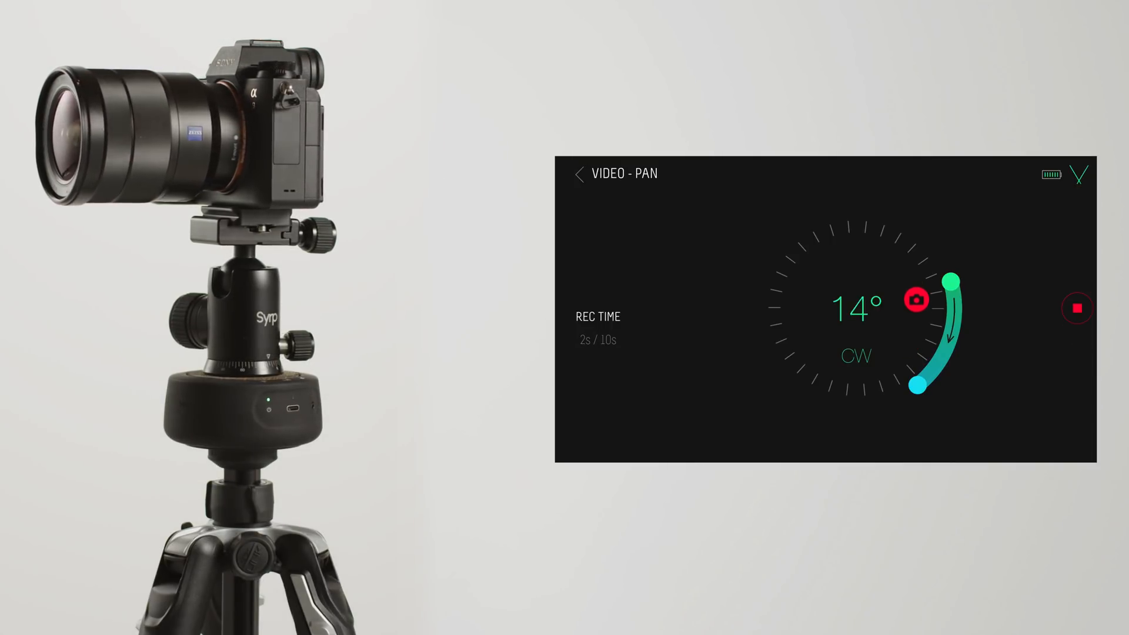